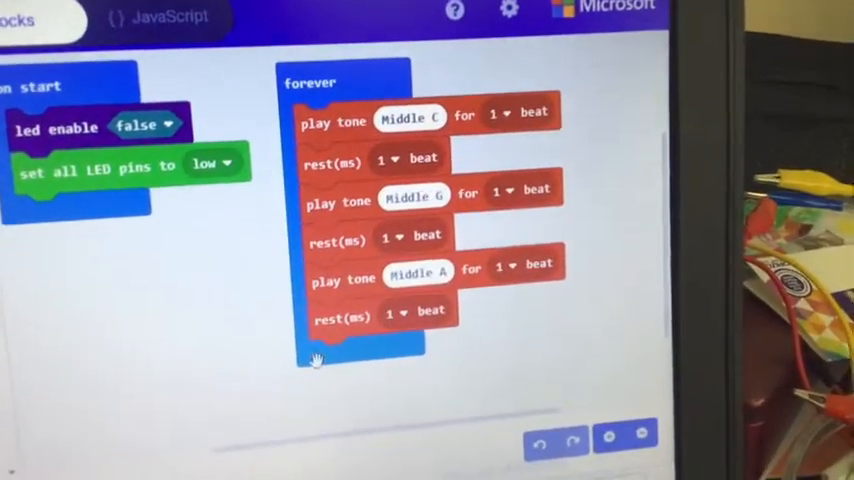
# Step: Open the piano keyboard note picker for the third play tone block (Middle A)
pyautogui.click(420, 272)
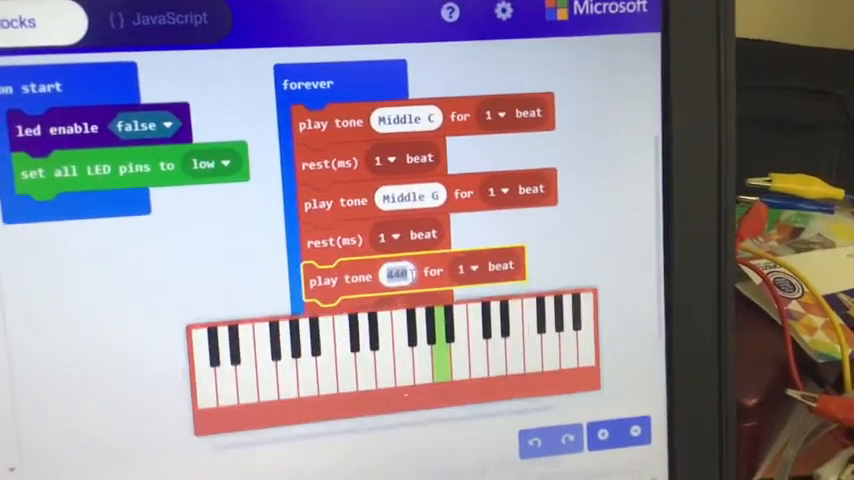